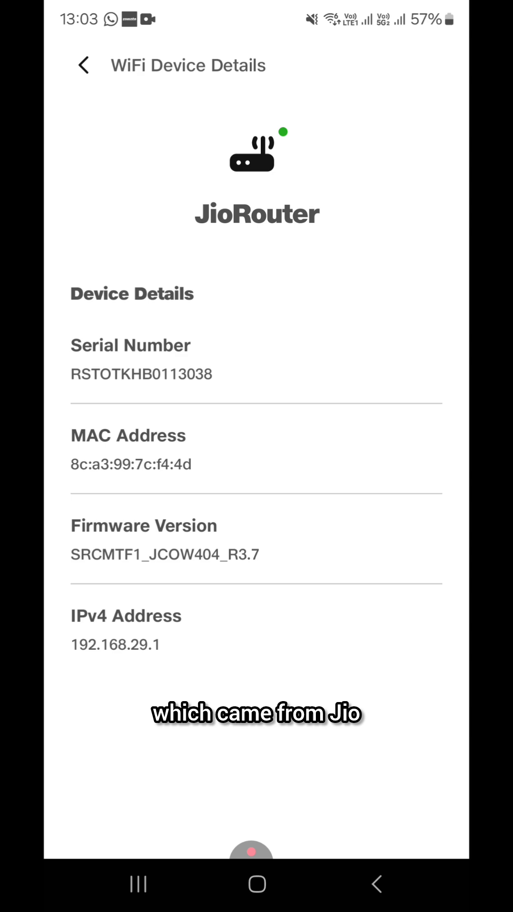
Return from WiFi Device Details to the Fiber overview with Plan, Data and JioAutoPay cards
click(83, 64)
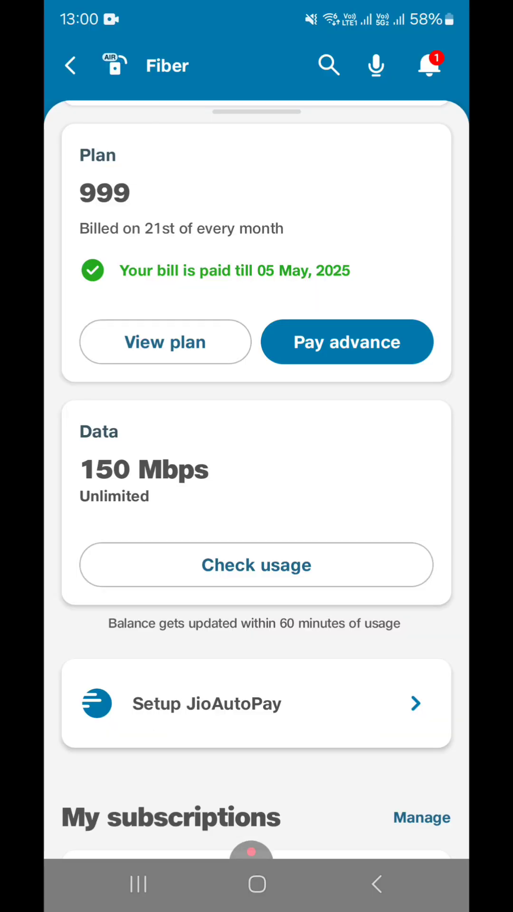
scroll(down, 3)
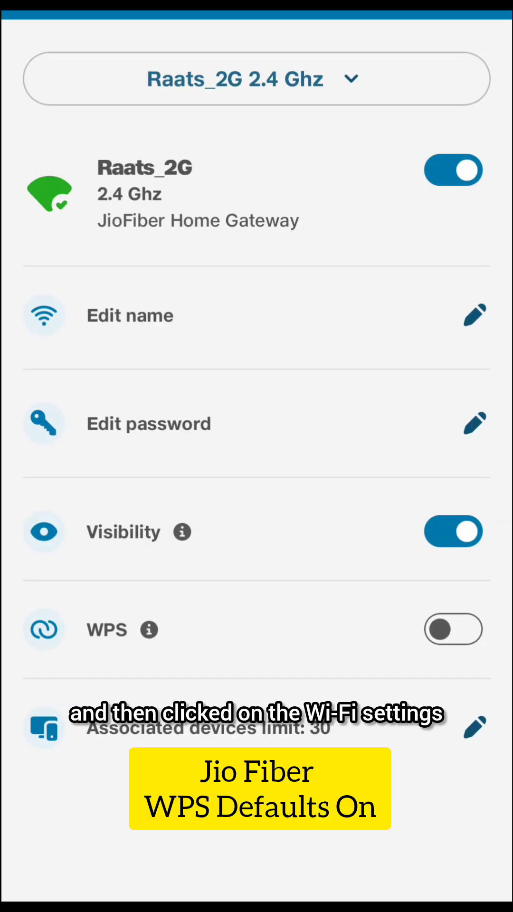
View Raats_2G then Raats_5G settings from the SSID list and toggle Raats_5G off
click(256, 79)
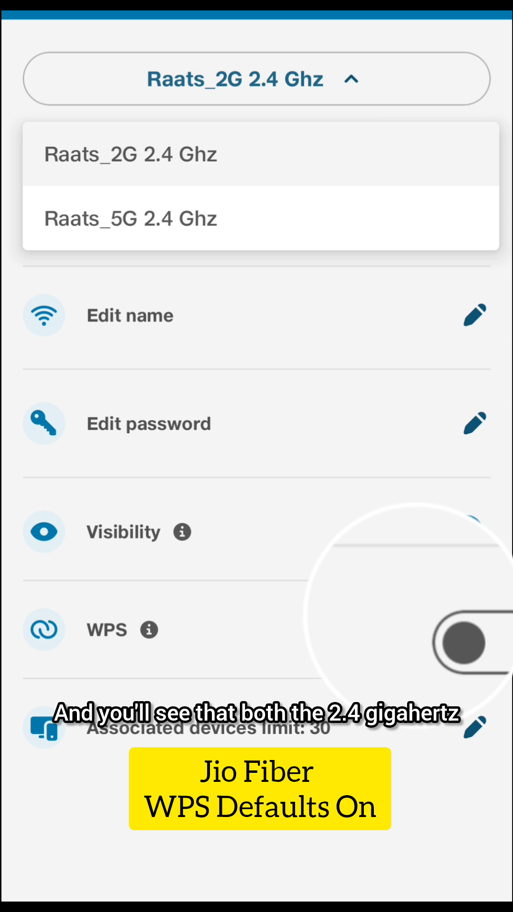
click(453, 531)
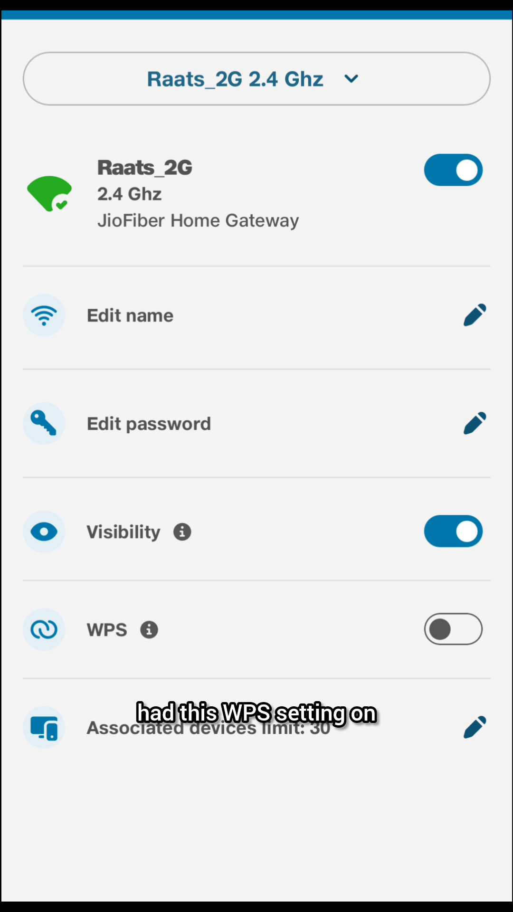
click(255, 79)
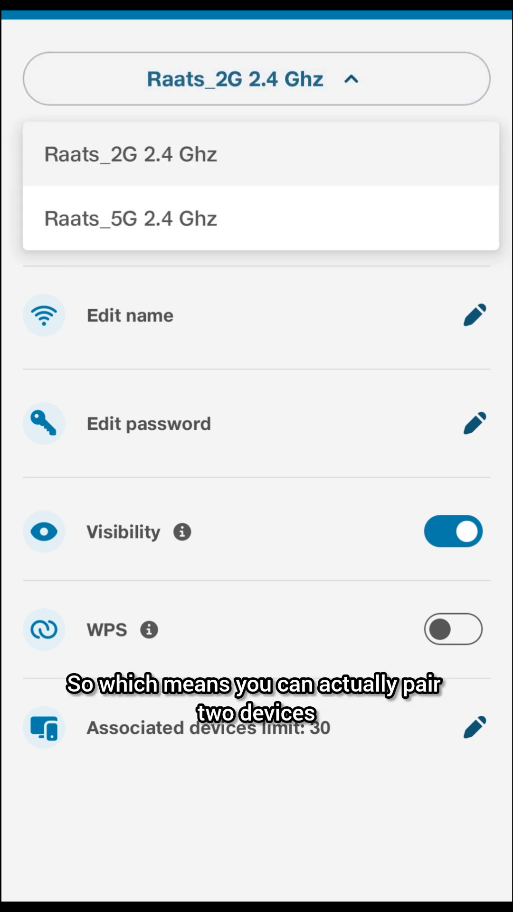
click(131, 218)
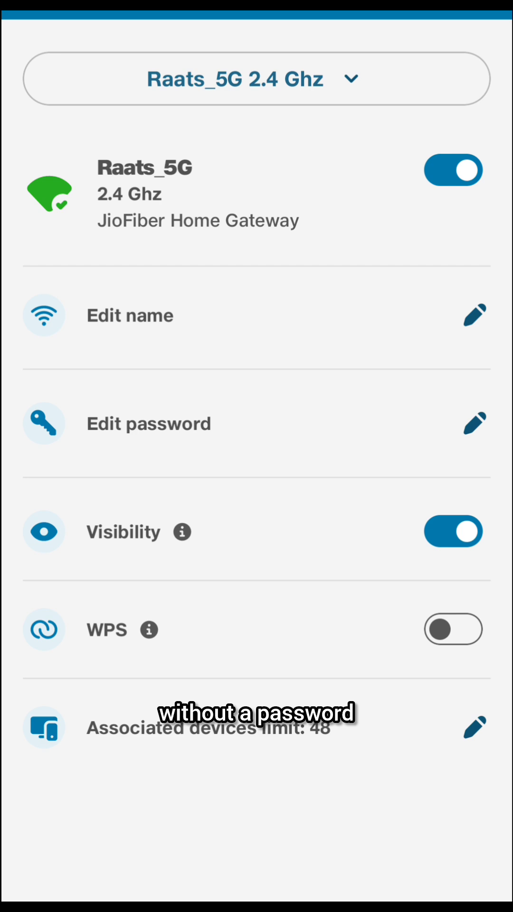
click(453, 170)
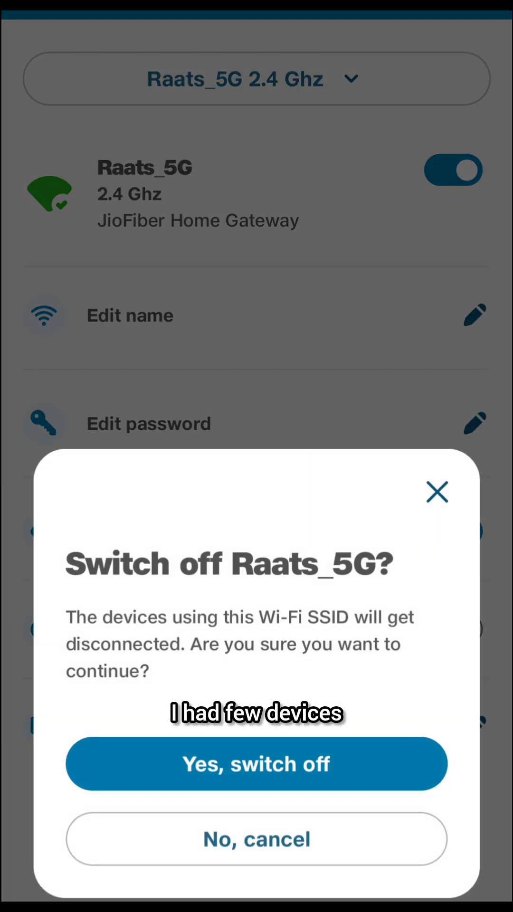
Confirm 'Yes, switch off' for Raats_5G and bring up the associated devices list
click(255, 764)
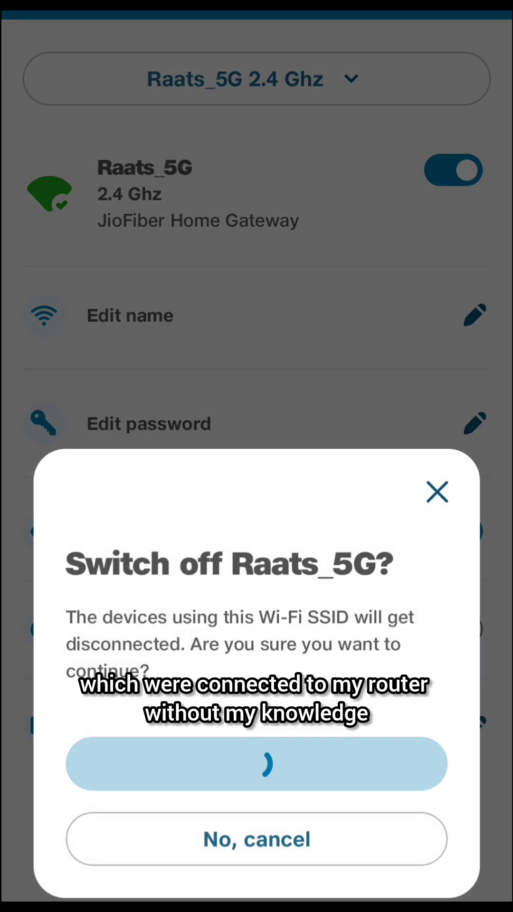
click(257, 763)
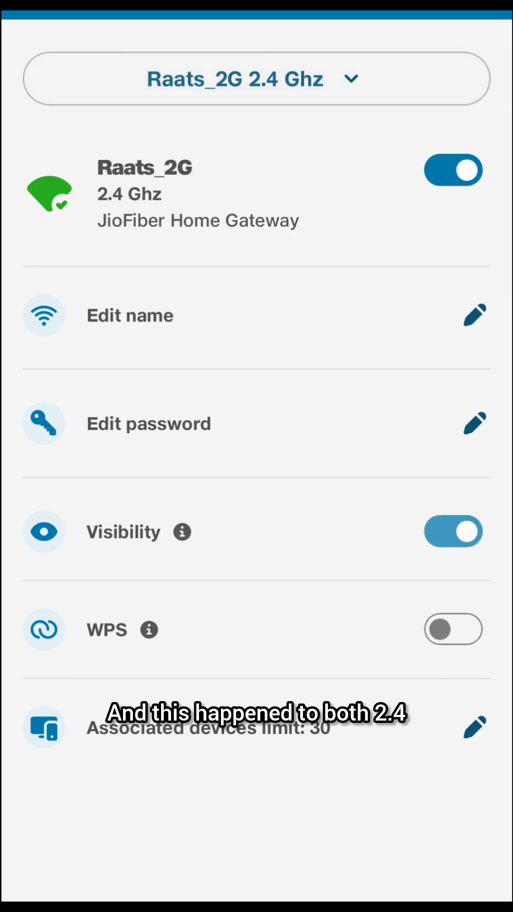
click(454, 170)
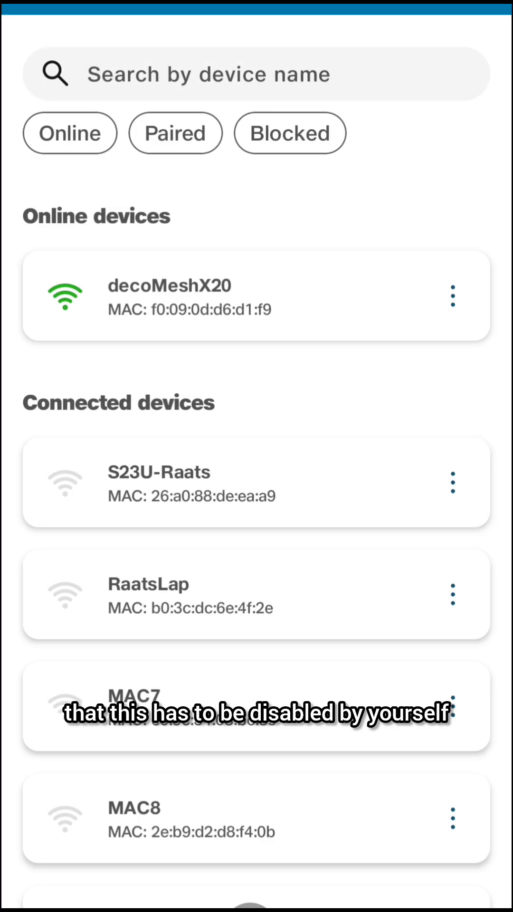
Scroll past Connected devices to the Blocked devices section showing V2307, Suma-s-Nord and motorola-edge-50-pro
scroll(down, 3)
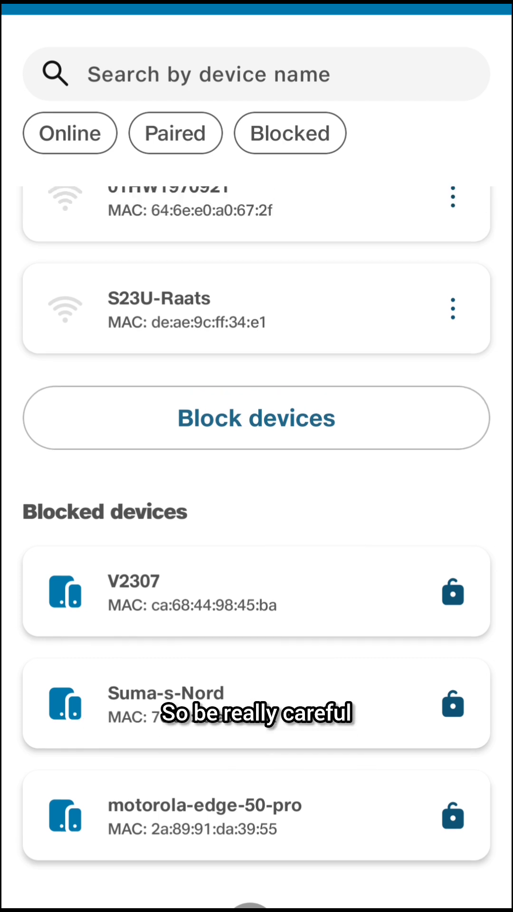
scroll(down, 3)
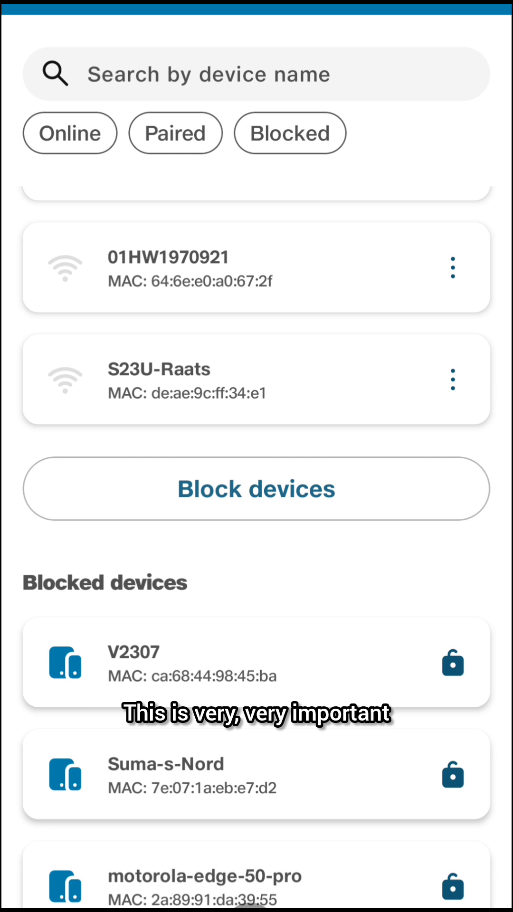
scroll(down, 3)
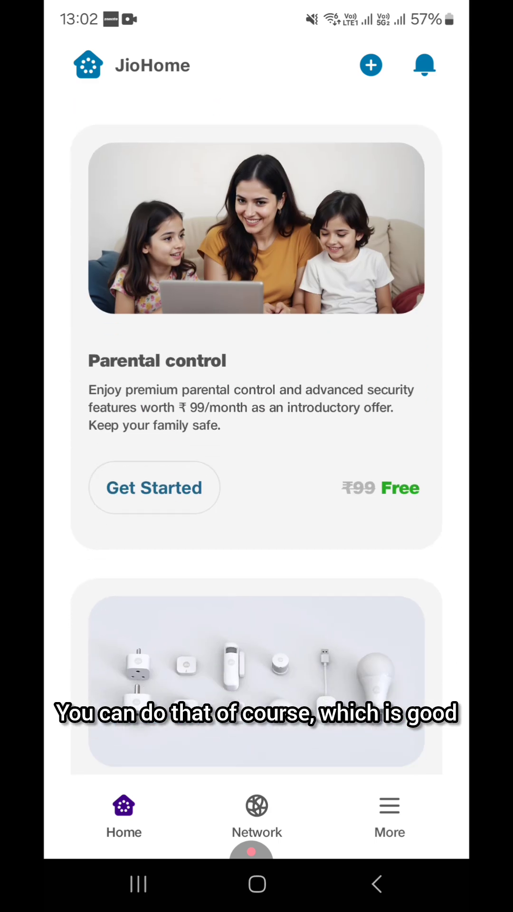
scroll(down, 3)
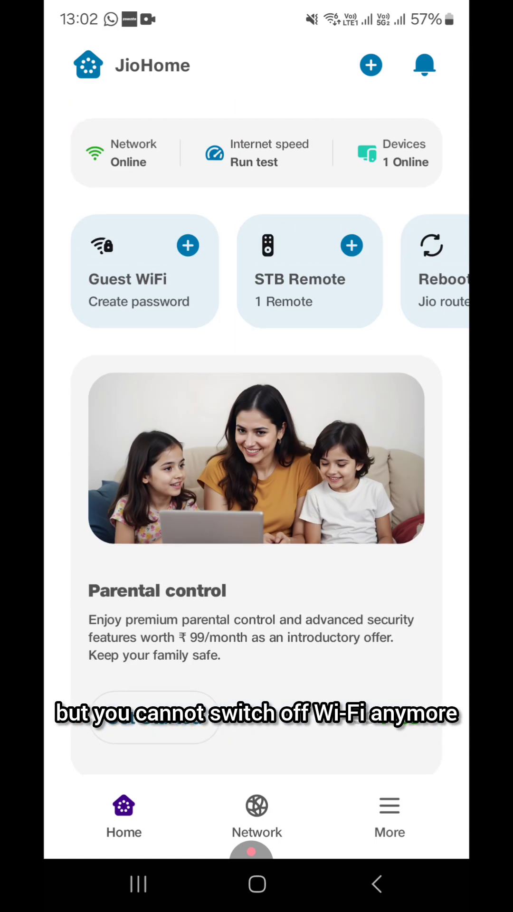
scroll(left, 3)
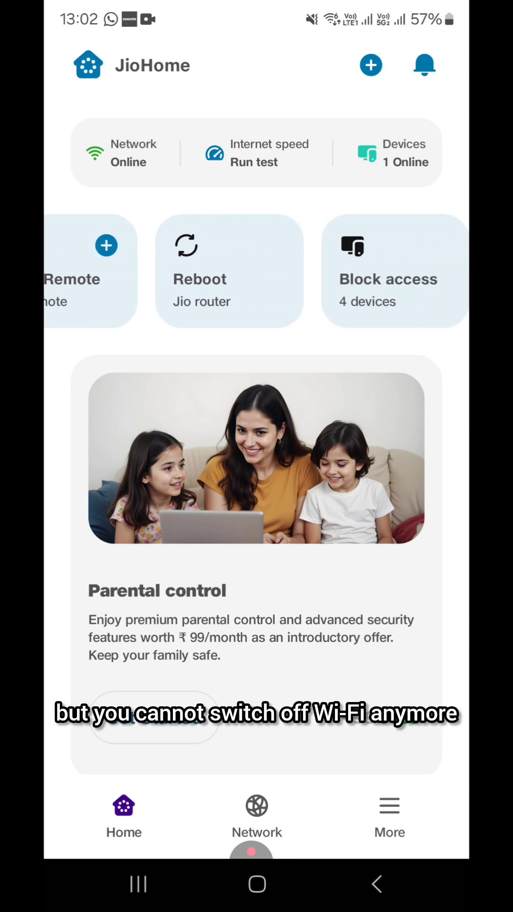
scroll(left, 3)
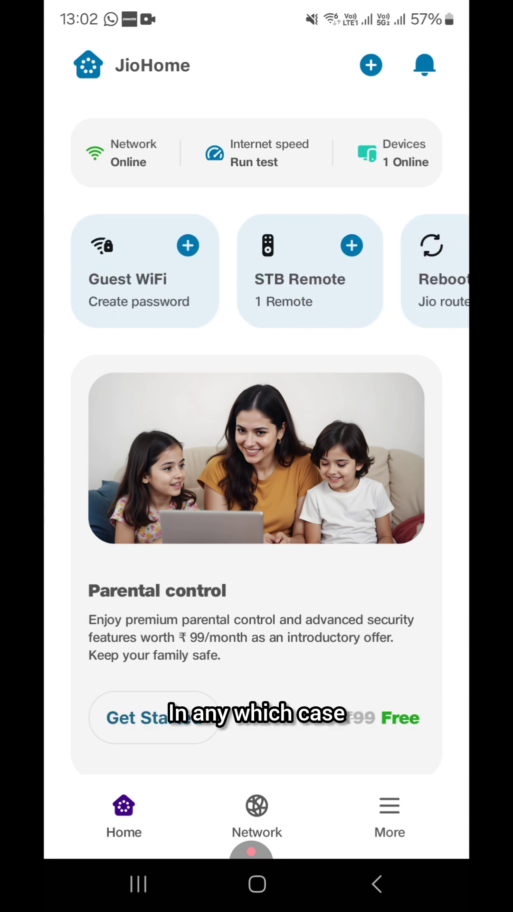
From the Network overview, reach WiFi Settings and expand Raats_5G to show Edit WiFi Name and Change Password
click(256, 815)
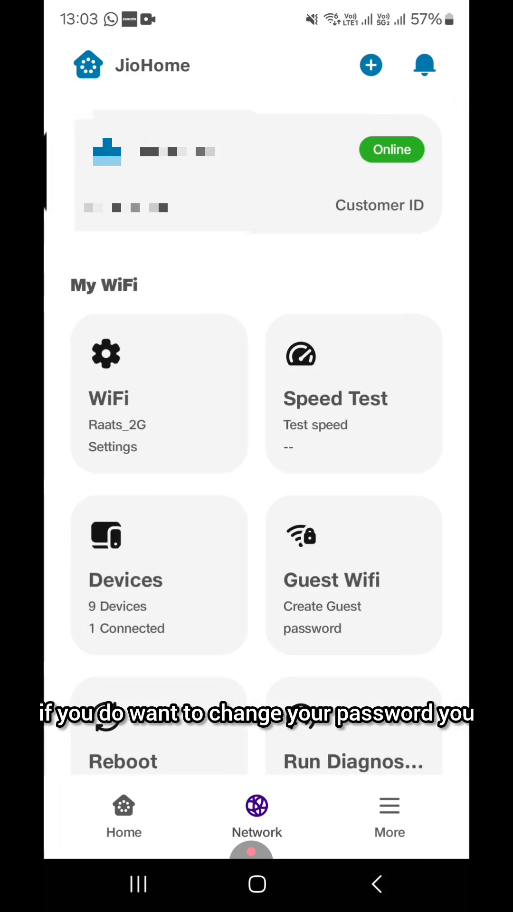
click(158, 392)
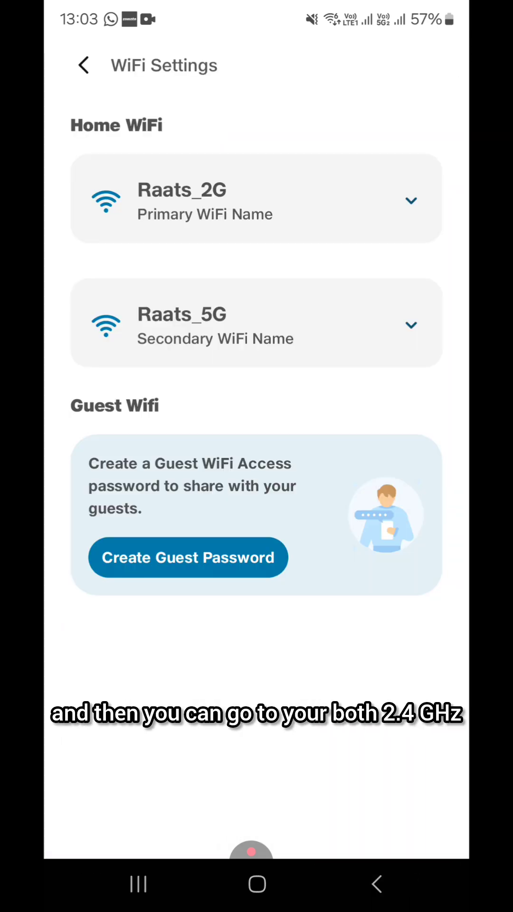
click(411, 200)
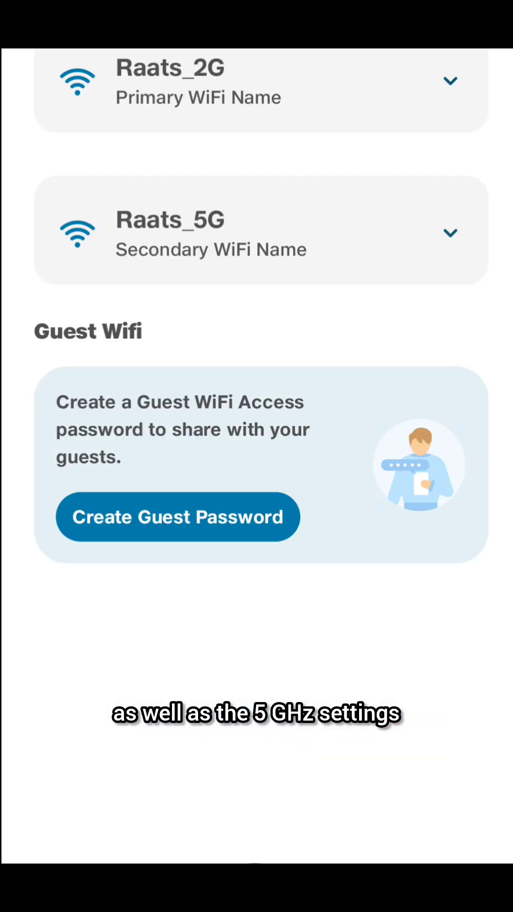
click(450, 233)
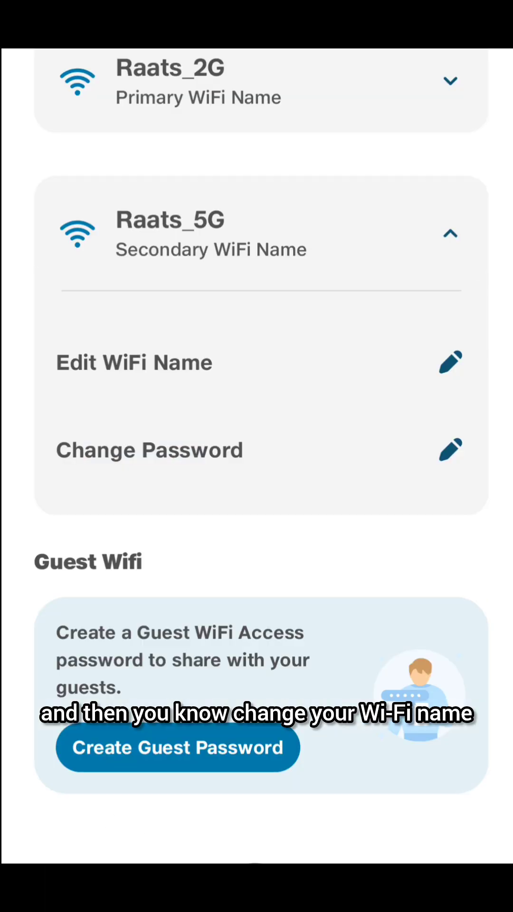